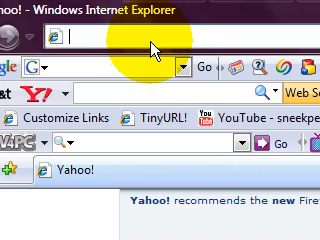
Go to google.com and search for 'camstudio'
{"action": "type", "text": "g"}
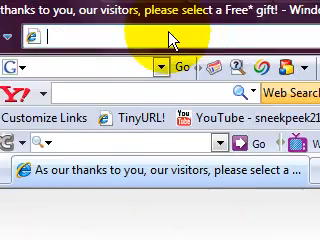
{"action": "type", "text": "google.co"}
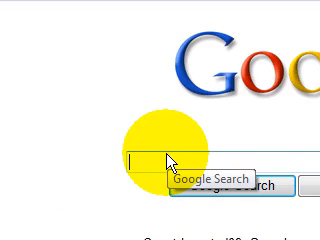
{"action": "type", "text": "cams"}
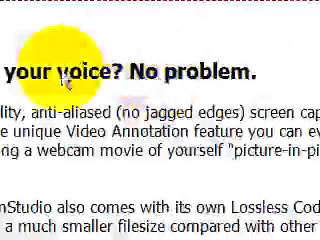
Scroll the CamStudio site down to the Download Links listing CamStudio20.exe and CamStudioCodec1.4.zip
{"action": "scroll", "scroll_direction": "down", "scroll_amount": 3}
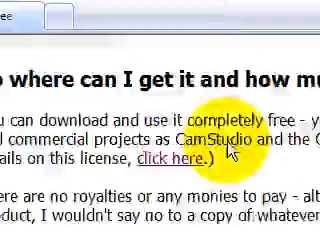
{"action": "scroll", "scroll_direction": "down", "scroll_amount": 3}
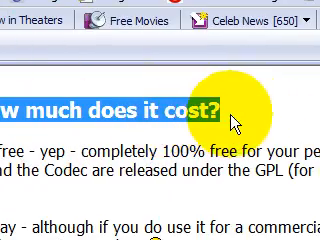
{"action": "scroll", "scroll_direction": "down", "scroll_amount": 3}
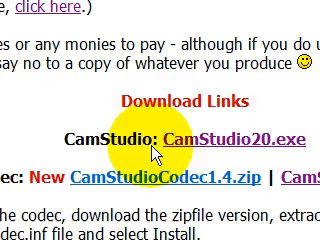
{"action": "scroll", "scroll_direction": "down", "scroll_amount": 3}
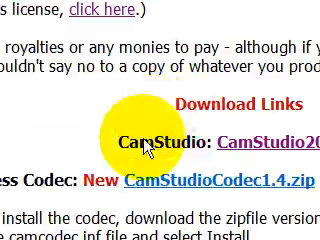
{"action": "scroll", "scroll_direction": "down", "scroll_amount": 3}
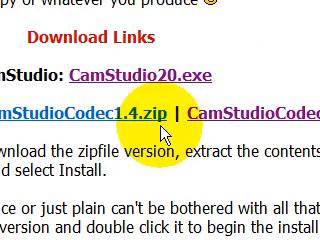
{"action": "scroll", "scroll_direction": "down", "scroll_amount": 3}
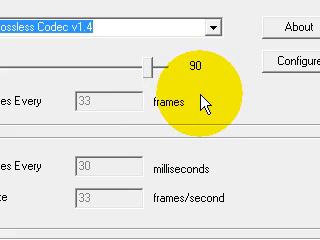
Choose CamStudio Lossless Codec v1.4 as the compressor with quality 90
{"action": "scroll", "scroll_direction": "down", "scroll_amount": 3}
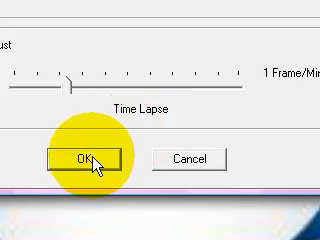
Confirm the video settings, then enable Highlight Cursor and choose the Circle shape in yellow
{"action": "left_click", "coordinate": [82, 158]}
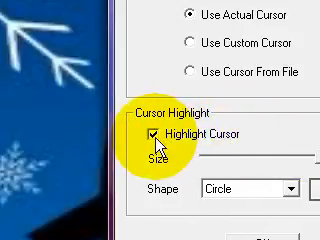
{"action": "left_click", "coordinate": [154, 134]}
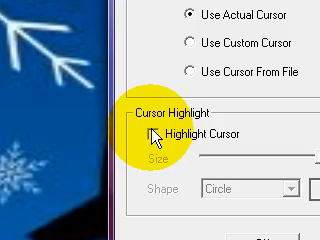
{"action": "left_click", "coordinate": [148, 128]}
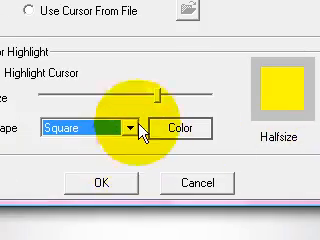
{"action": "left_click", "coordinate": [130, 128]}
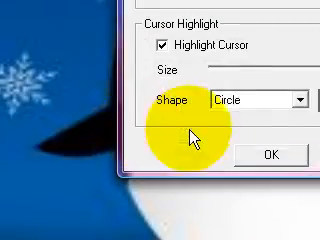
Confirm the cursor settings, then set microphone audio to 22.05 kHz stereo 16-bit with Lame MP3
{"action": "left_click", "coordinate": [267, 155]}
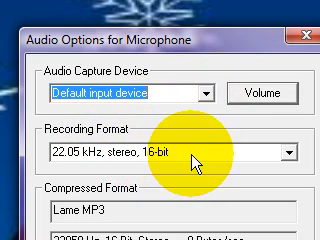
{"action": "left_click", "coordinate": [150, 152]}
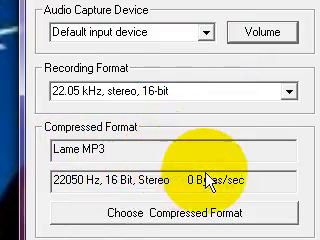
{"action": "scroll", "scroll_direction": "down", "scroll_amount": 3}
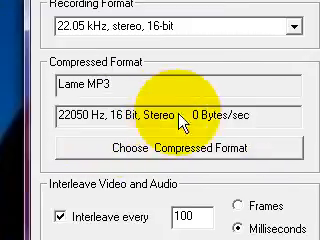
{"action": "scroll", "scroll_direction": "down", "scroll_amount": 3}
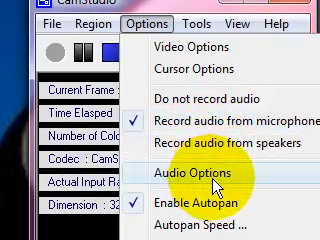
Turn on Record audio from microphone and Enable Autopan in the Options menu
{"action": "left_click", "coordinate": [190, 178]}
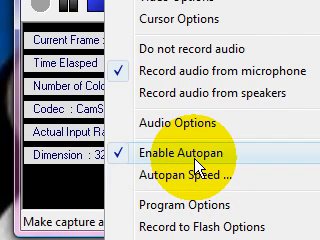
{"action": "mouse_move", "coordinate": [190, 177]}
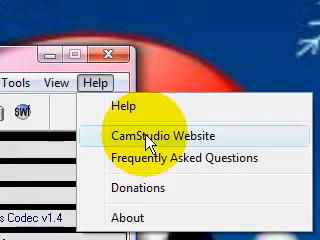
Dismiss the Help menu to return to the main recording window
{"action": "left_click", "coordinate": [158, 130]}
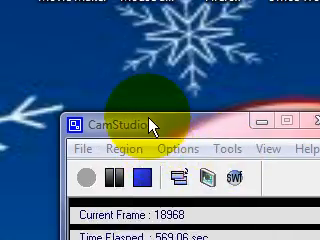